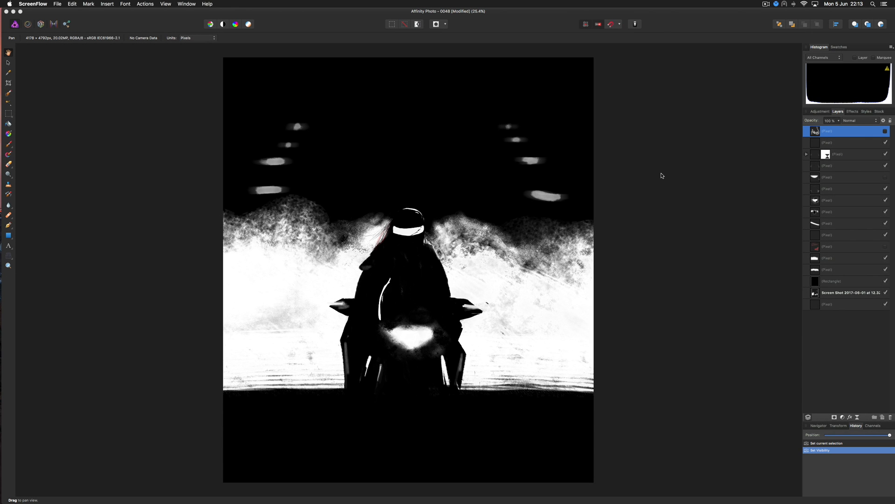
pyautogui.moveTo(859, 111)
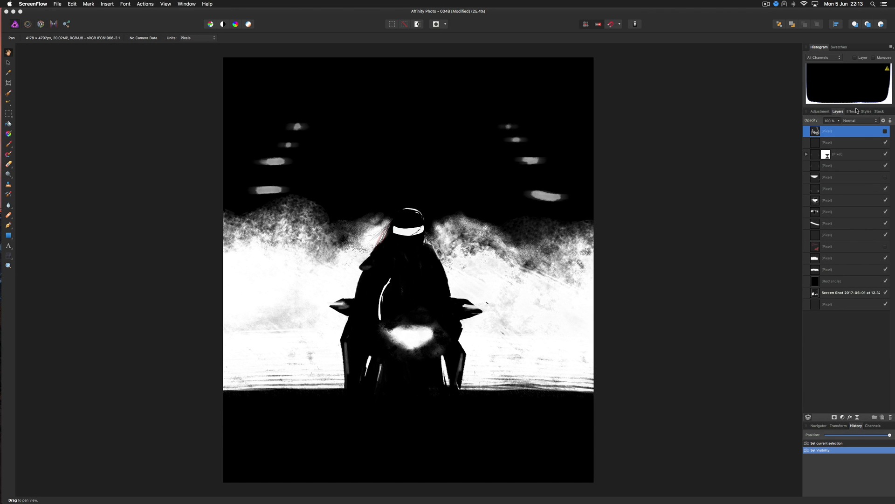
pyautogui.moveTo(547, 135)
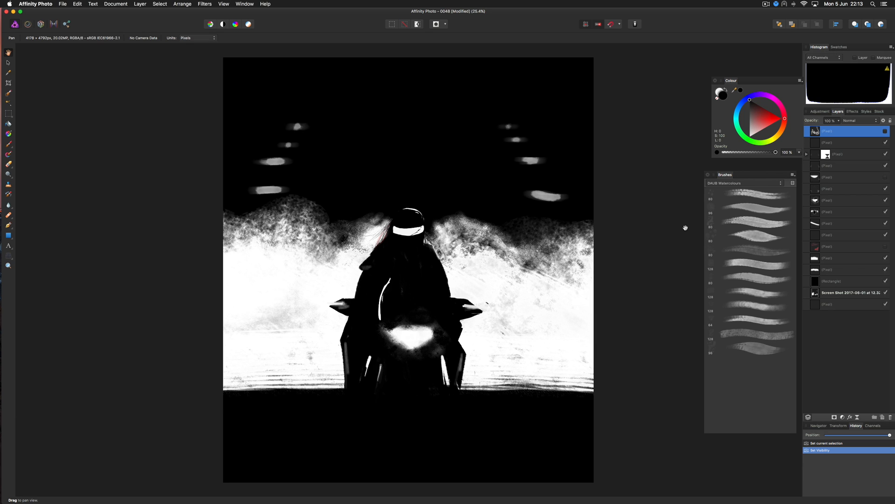
# Step: Choose a watercolour paint brush and hide the top glow layer above the hills
pyautogui.click(9, 62)
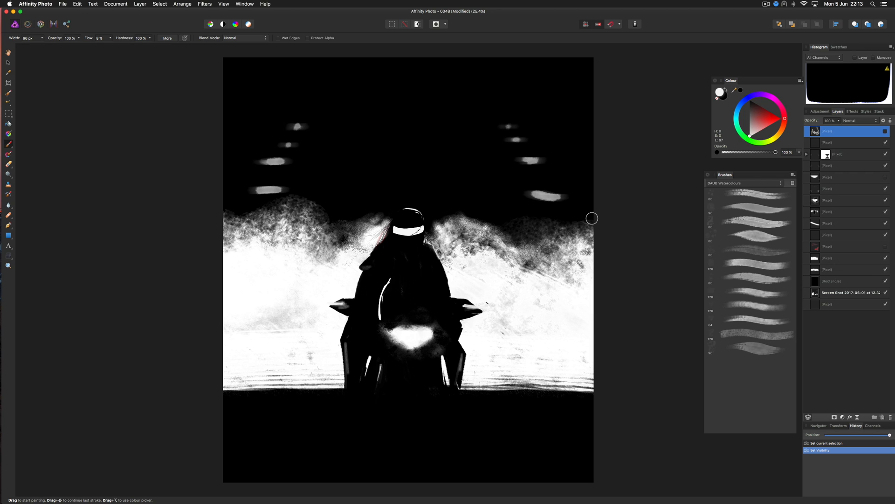
pyautogui.moveTo(406, 214)
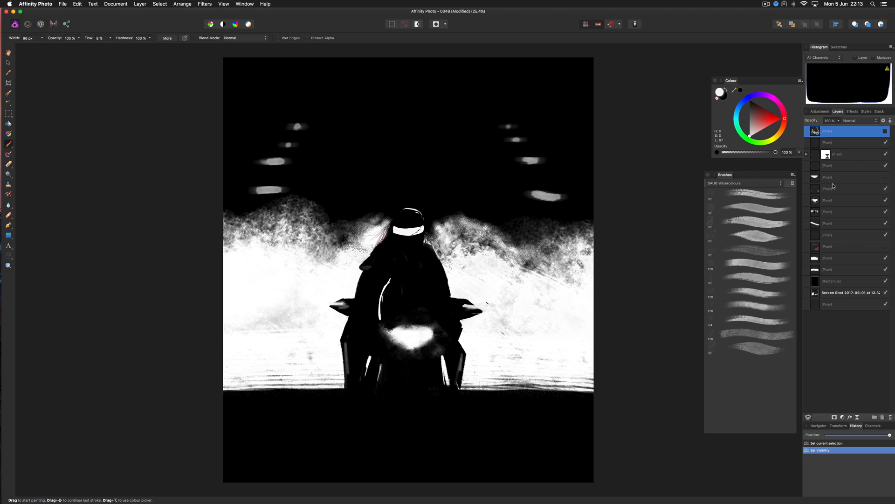
pyautogui.click(847, 154)
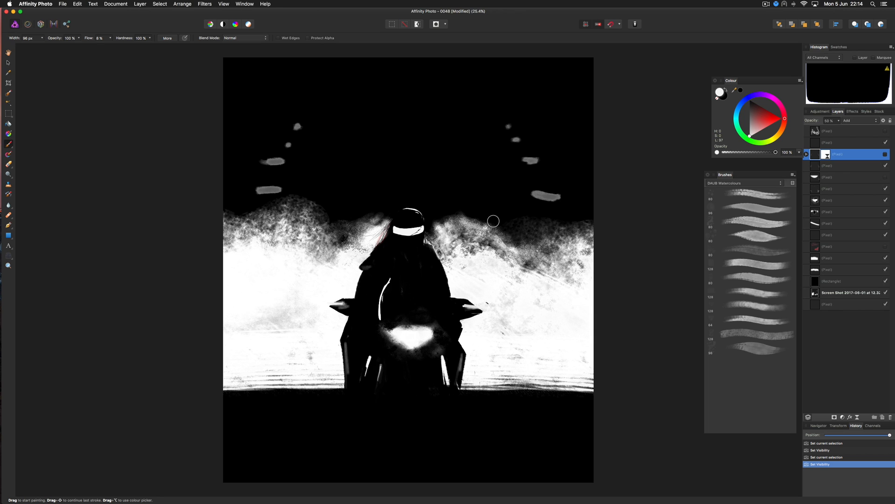
pyautogui.moveTo(154, 129)
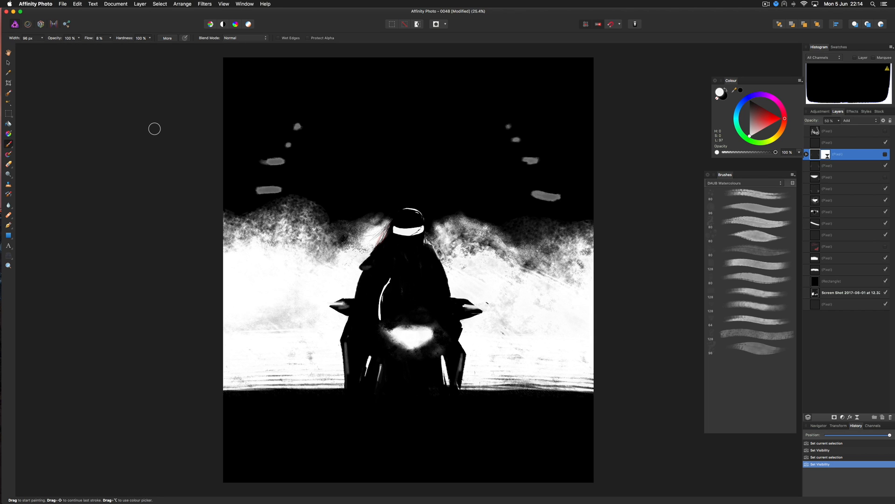
pyautogui.click(62, 4)
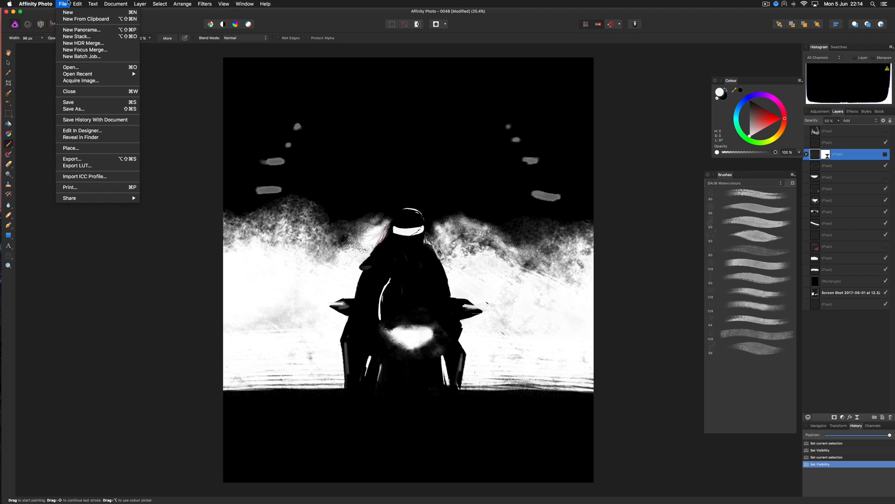
pyautogui.moveTo(90, 91)
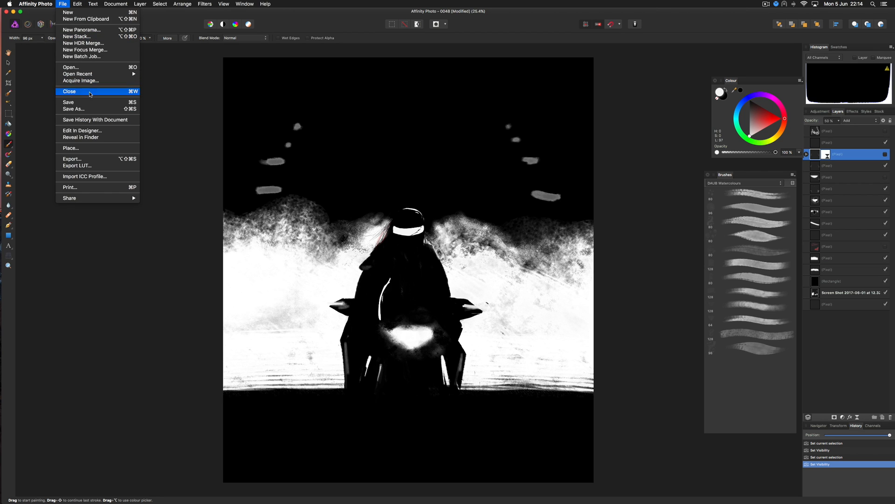
pyautogui.click(73, 109)
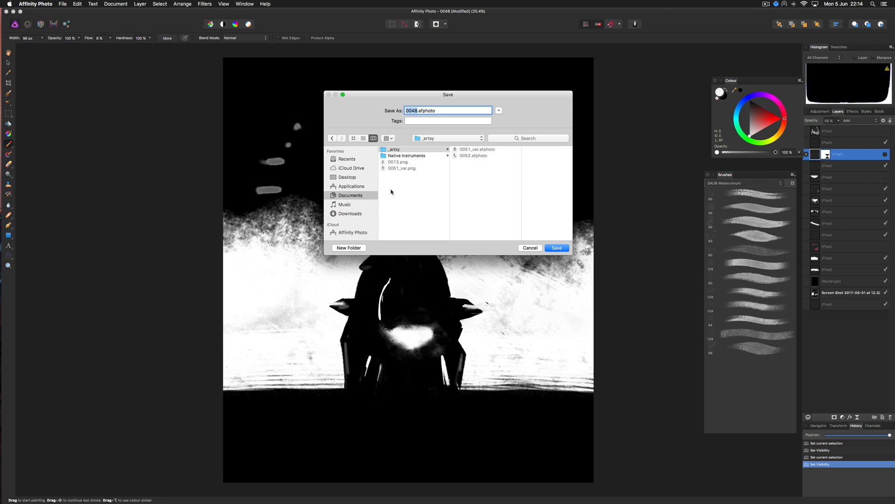
pyautogui.click(352, 168)
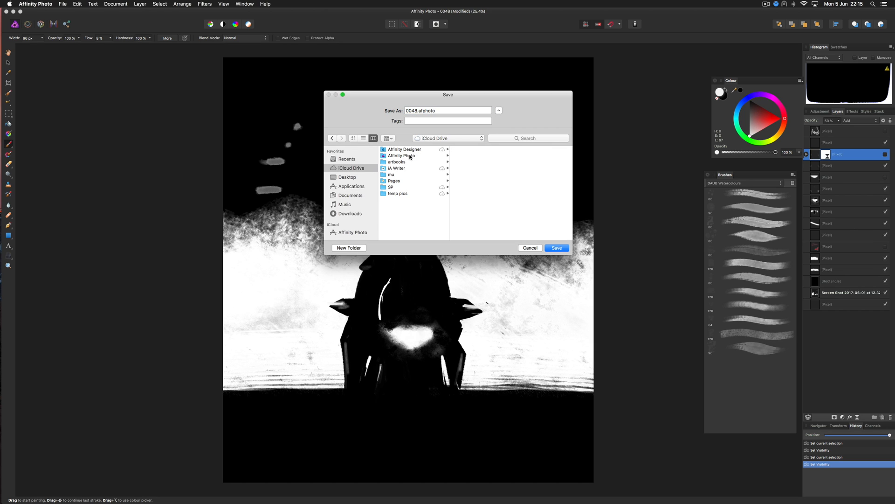
pyautogui.click(401, 156)
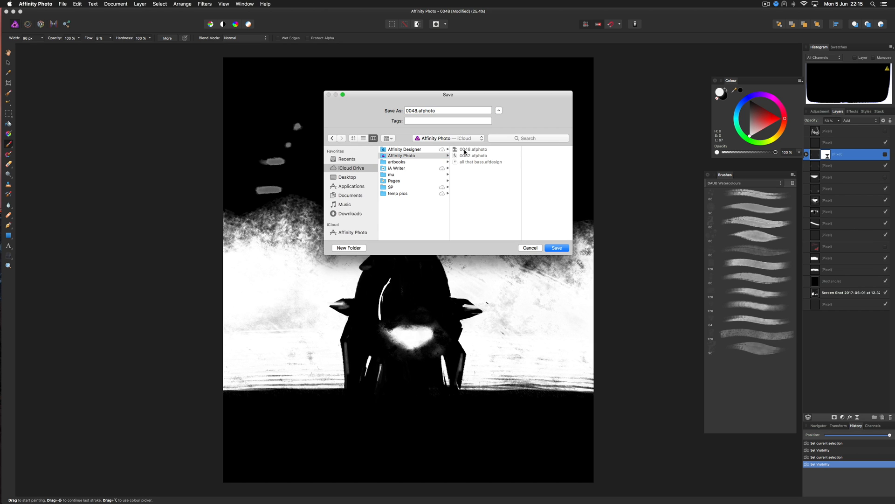
pyautogui.moveTo(538, 248)
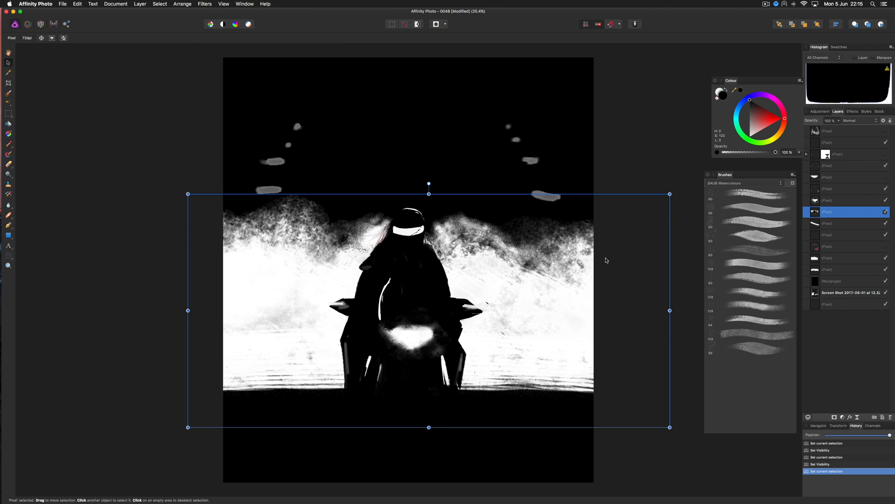
# Step: Deselect everything on the motorbike illustration before leaving for the iPad
pyautogui.click(625, 227)
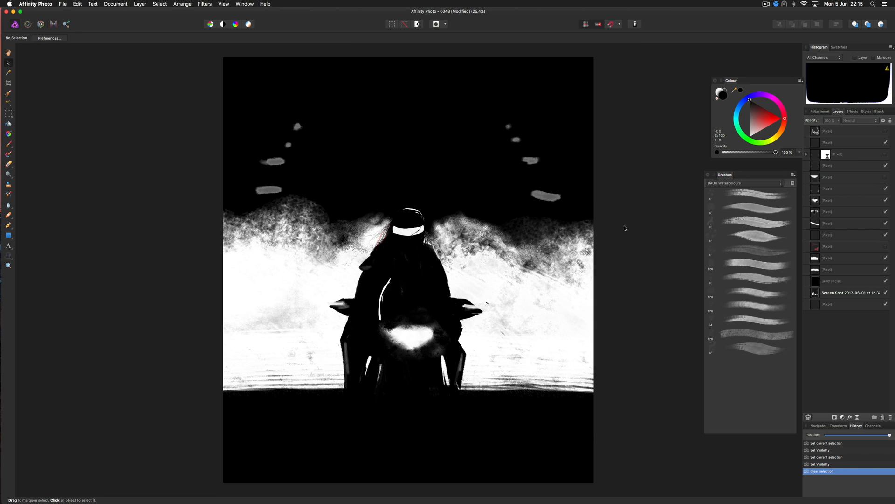
pyautogui.moveTo(616, 228)
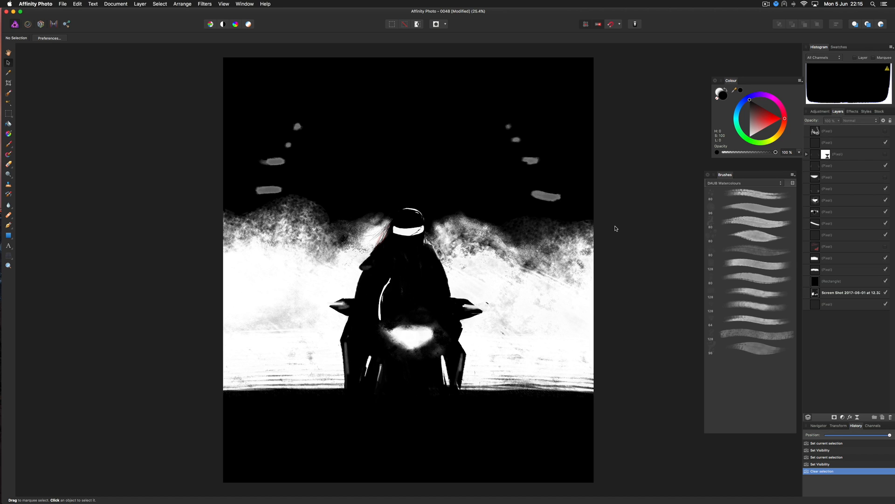
pyautogui.moveTo(756, 48)
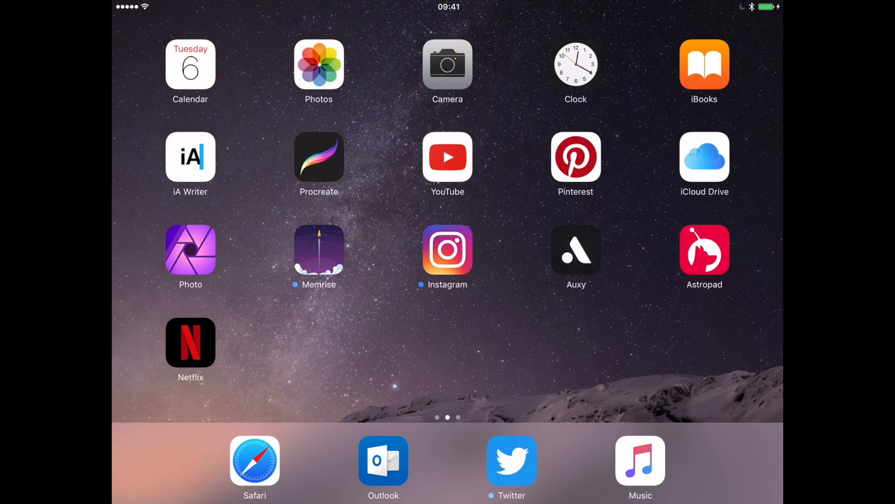
# Step: Launch Affinity Photo on the iPad and start an Import From Cloud
pyautogui.click(190, 249)
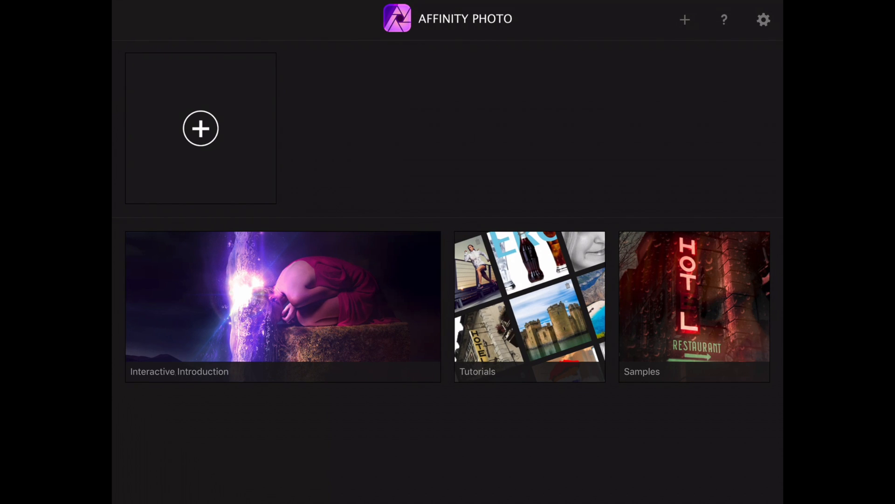
pyautogui.click(200, 128)
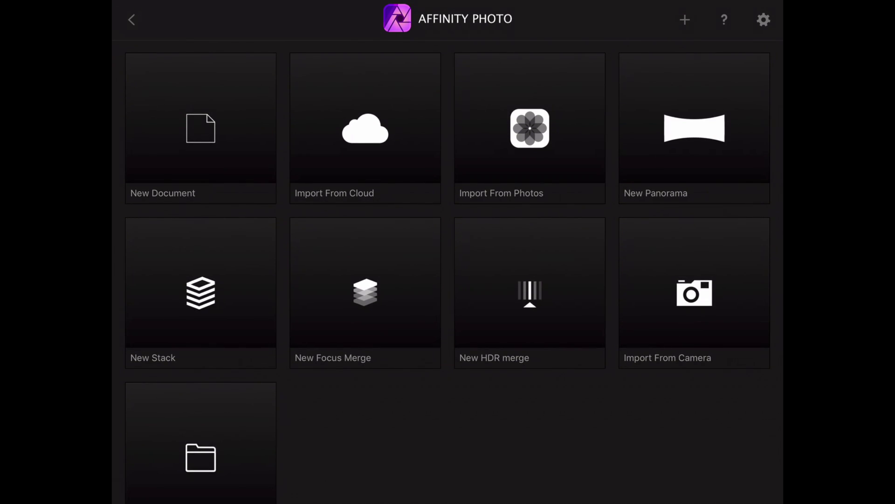
pyautogui.click(365, 128)
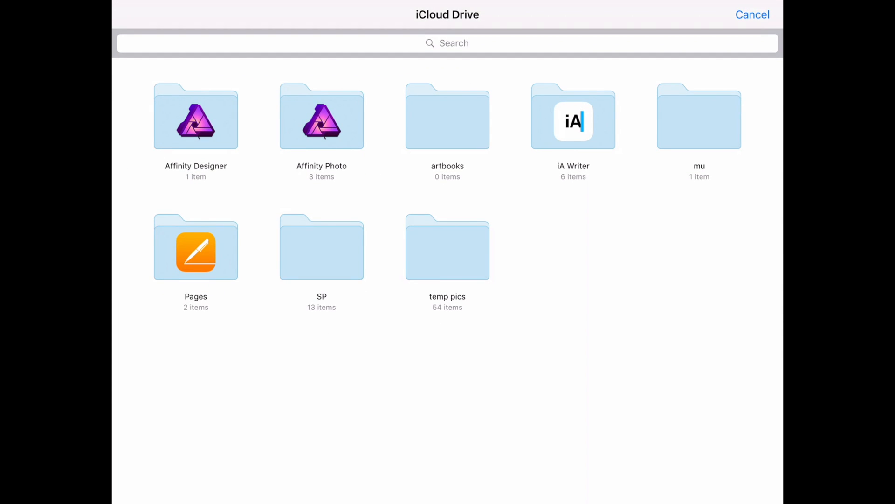
# Step: Import the 0048 motorbike illustration from iCloud Drive and reopen it from the gallery
pyautogui.click(321, 116)
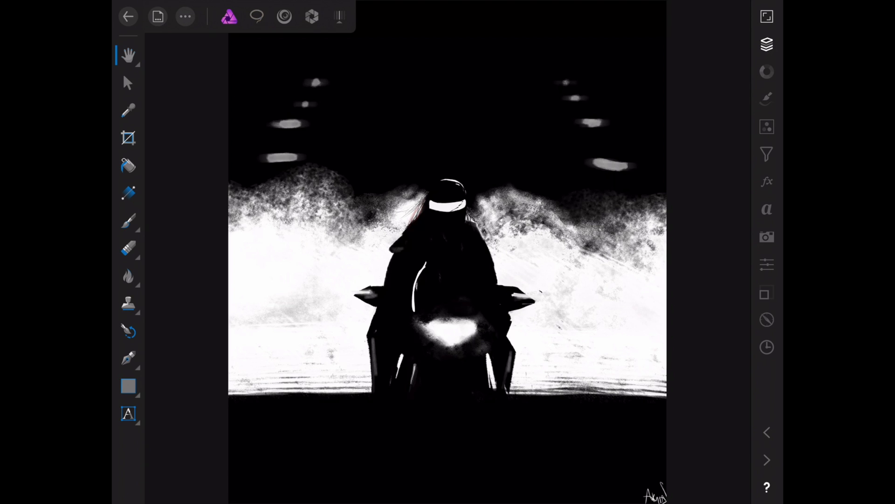
pyautogui.click(127, 16)
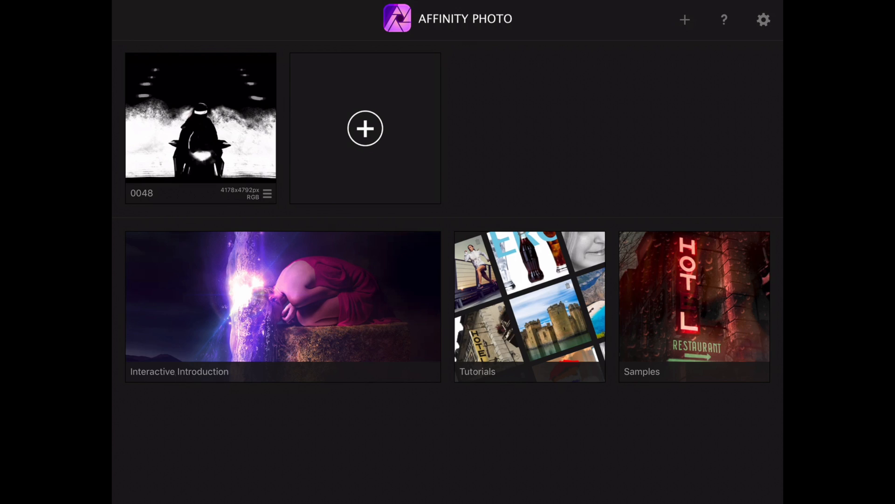
pyautogui.click(200, 118)
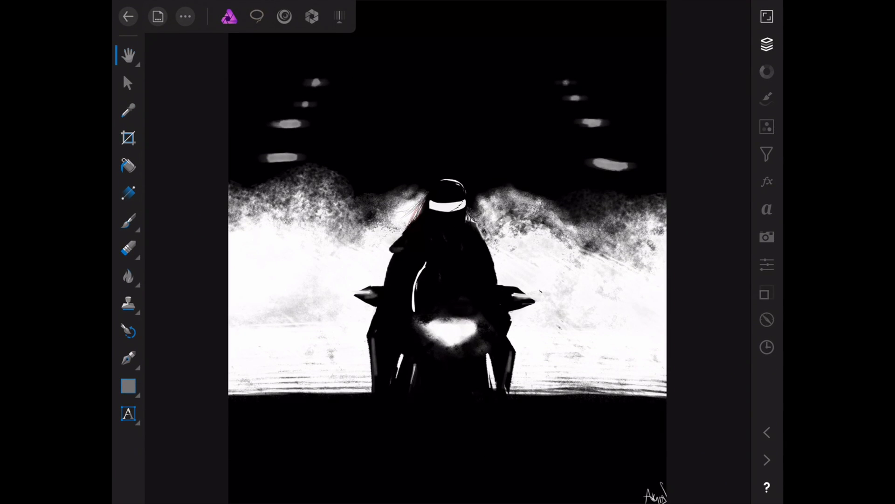
# Step: Zoom in on the rider via the navigator, then show the illustration's layer stack
pyautogui.click(767, 347)
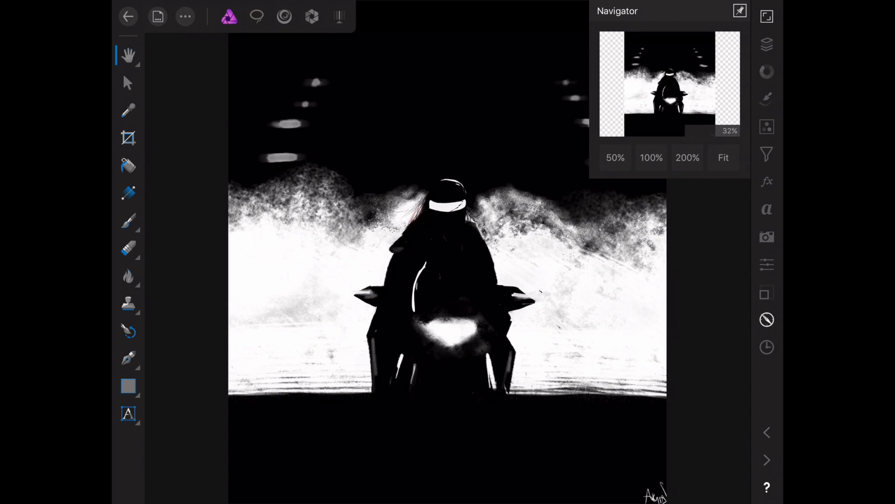
pyautogui.click(651, 158)
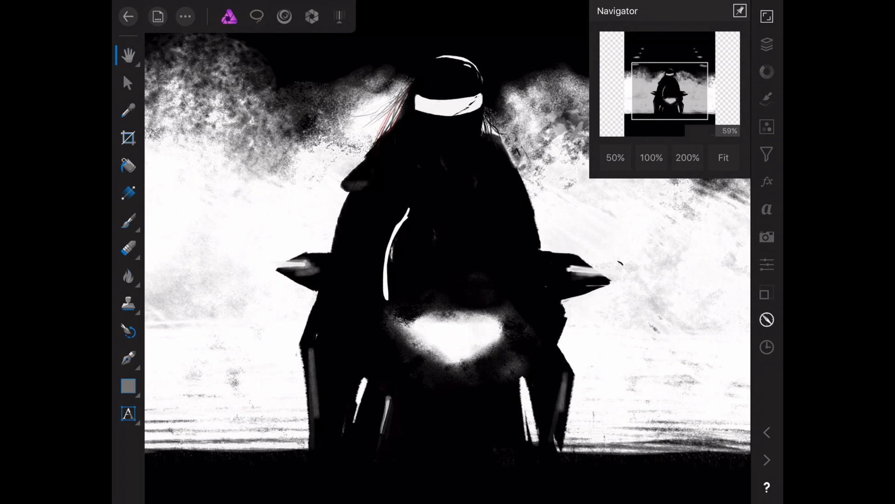
pyautogui.click(739, 10)
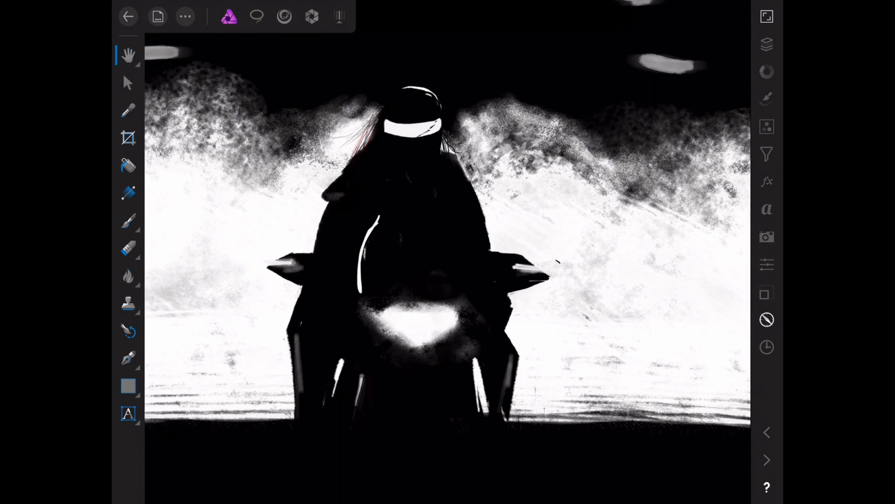
pyautogui.click(767, 44)
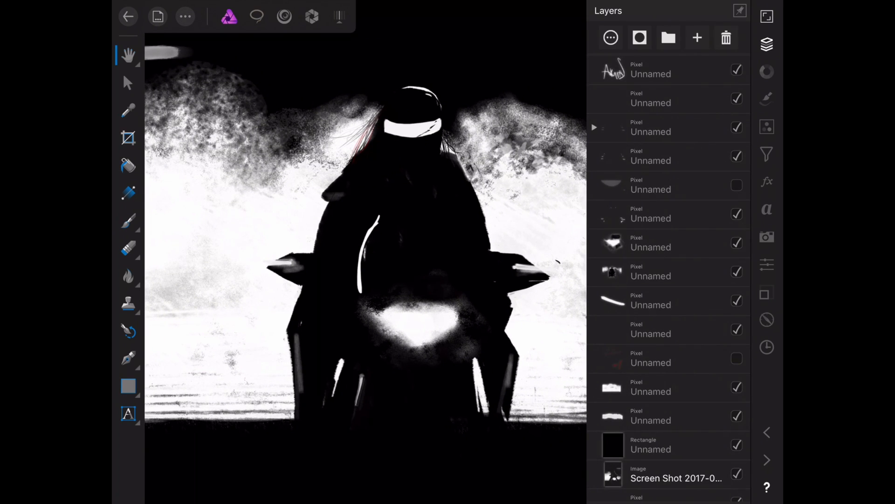
# Step: Dismiss the layer list and switch to the Paint Brush for a white 64 px stroke
pyautogui.click(736, 246)
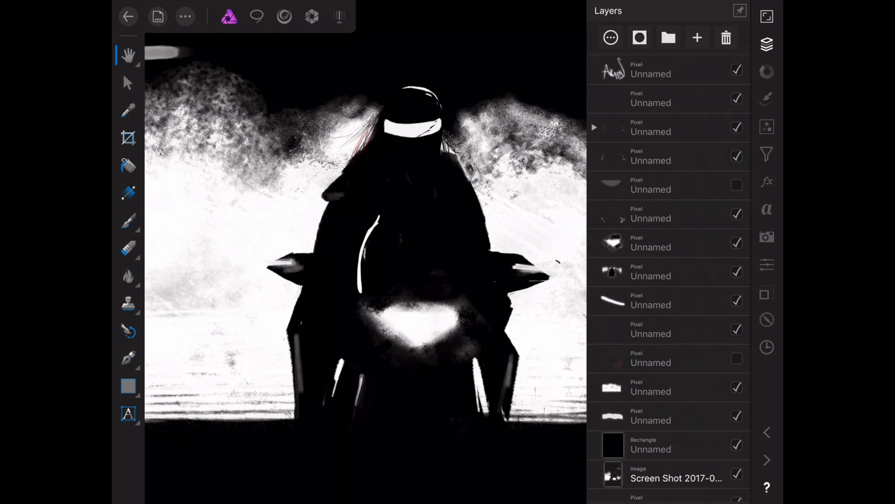
pyautogui.scroll(-3)
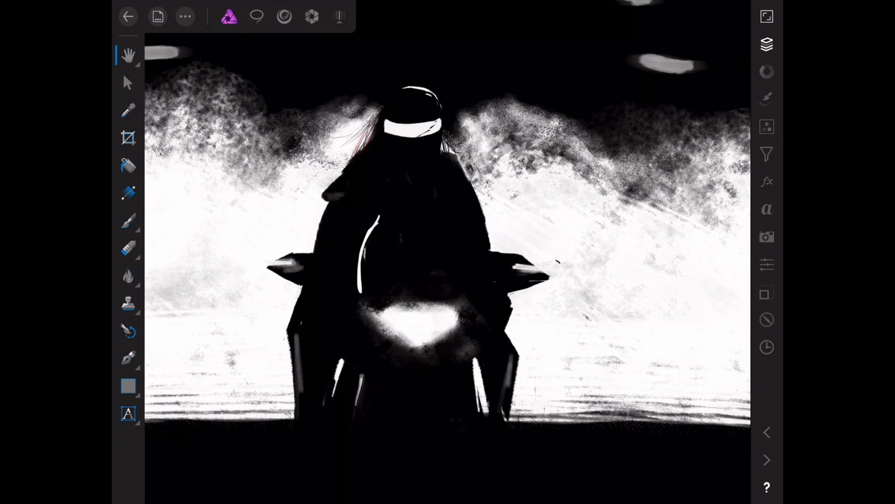
pyautogui.click(127, 221)
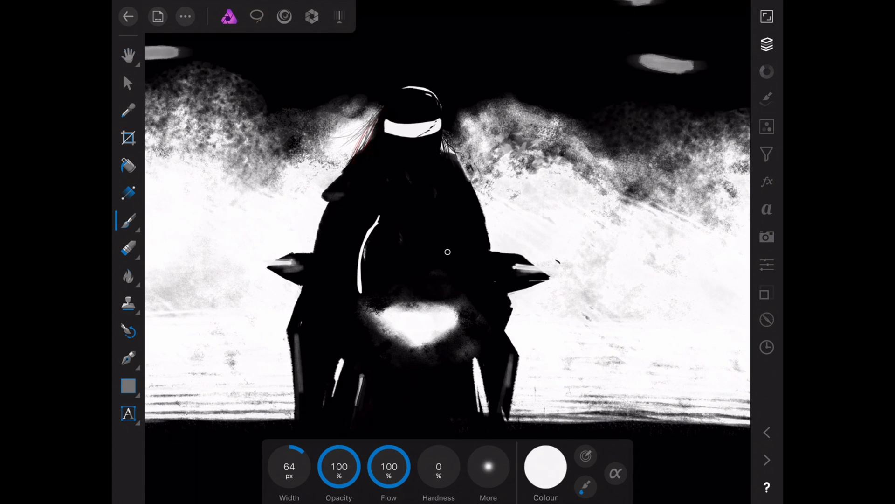
# Step: Load a textured brush from another category: black, 32 px, 72% flow, 100% hardness
pyautogui.click(767, 45)
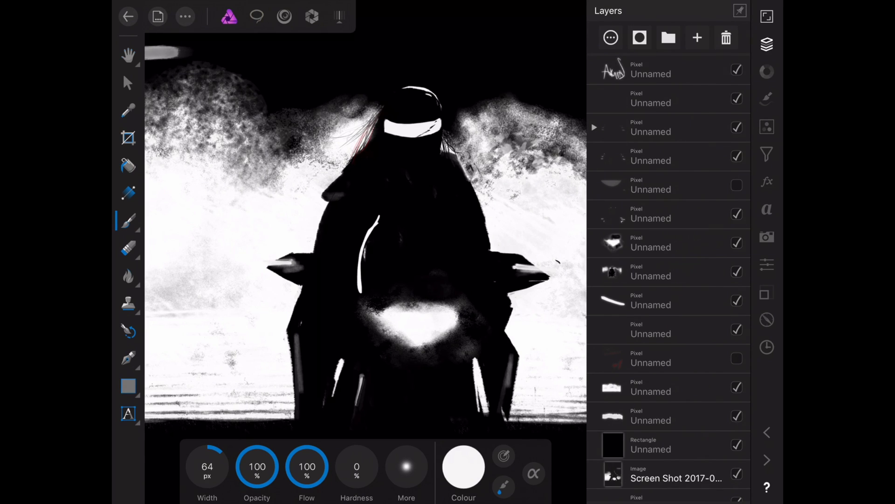
pyautogui.click(651, 246)
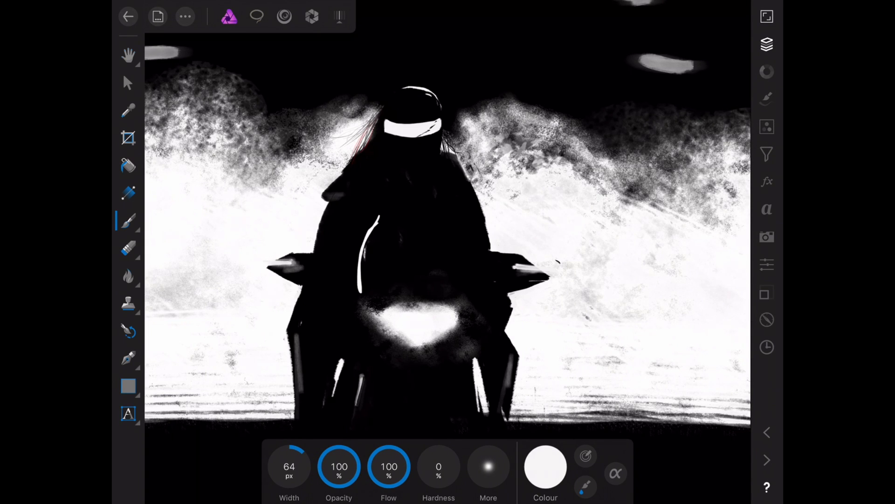
pyautogui.click(767, 97)
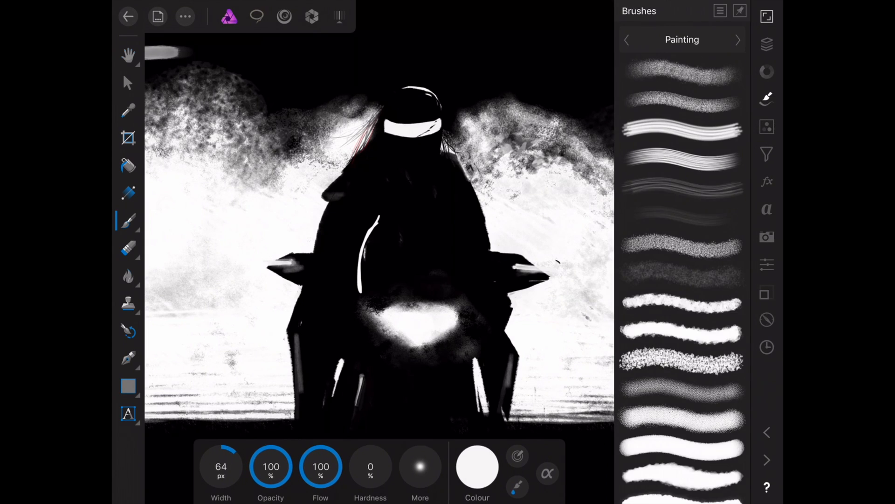
pyautogui.click(682, 39)
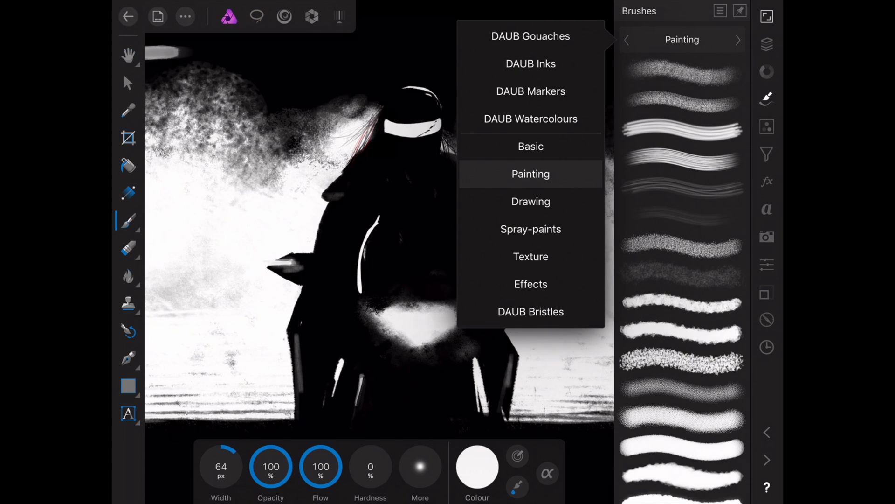
pyautogui.click(530, 63)
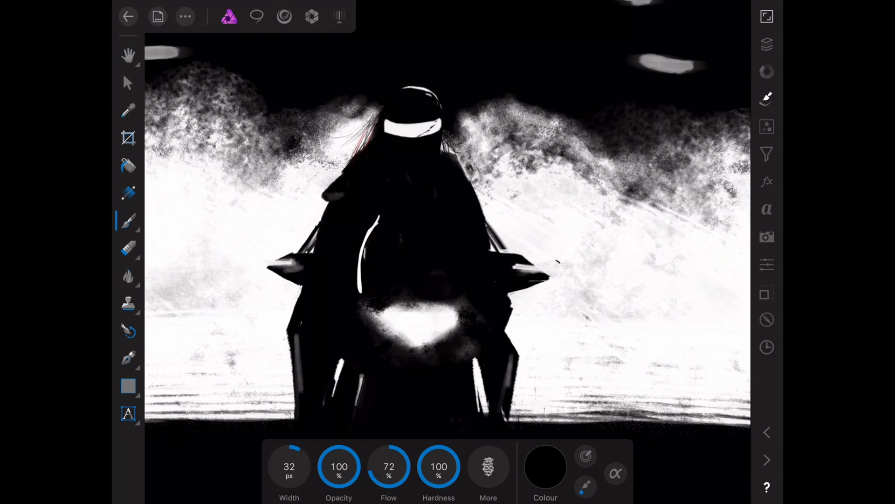
# Step: Erase the top-right sky streak with a DAUB Inks eraser, then enter Liquify
pyautogui.click(128, 248)
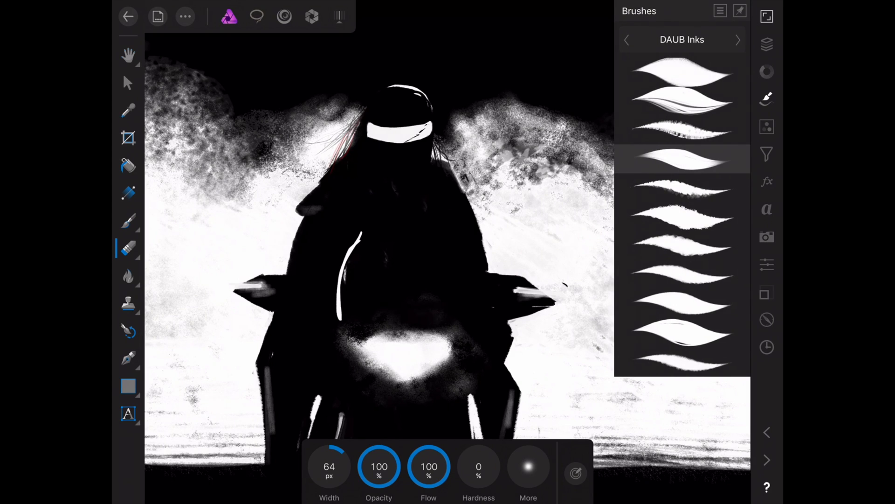
pyautogui.click(767, 44)
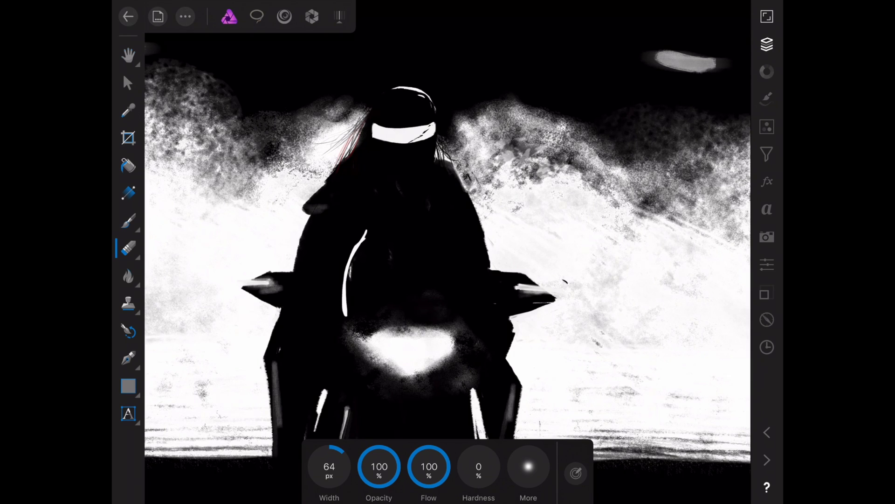
pyautogui.click(766, 43)
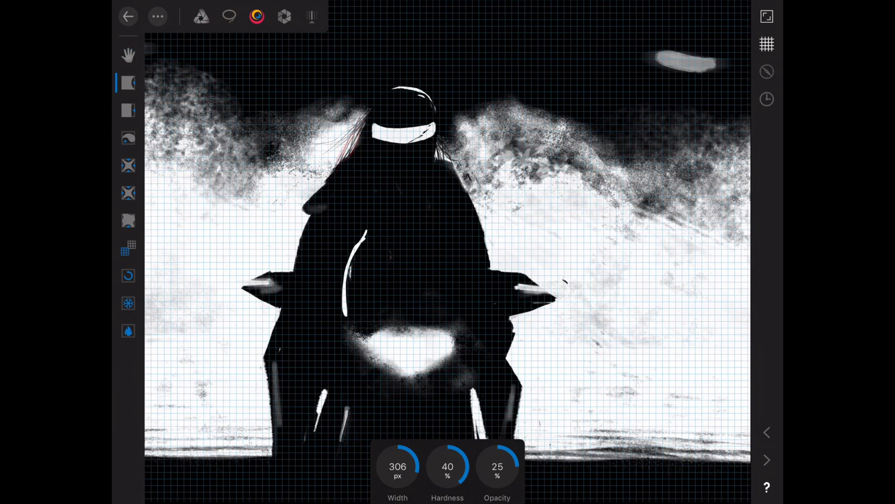
# Step: Push the headlight glow outward into a winged shape and apply the liquify
pyautogui.click(766, 45)
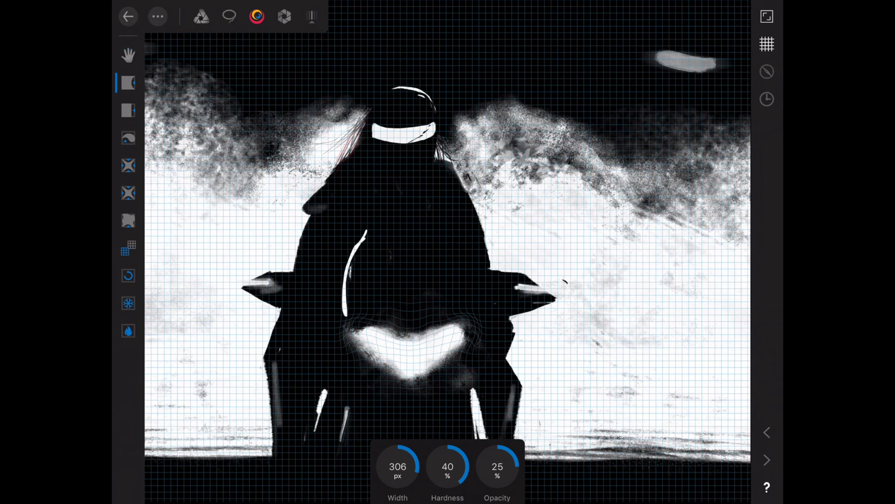
pyautogui.click(128, 54)
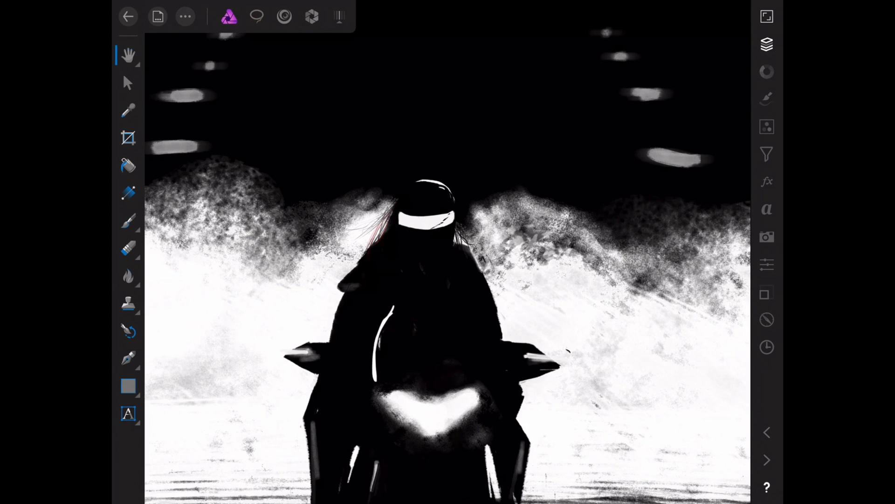
# Step: Close the motorbike document and show the new-document options in the gallery
pyautogui.click(767, 44)
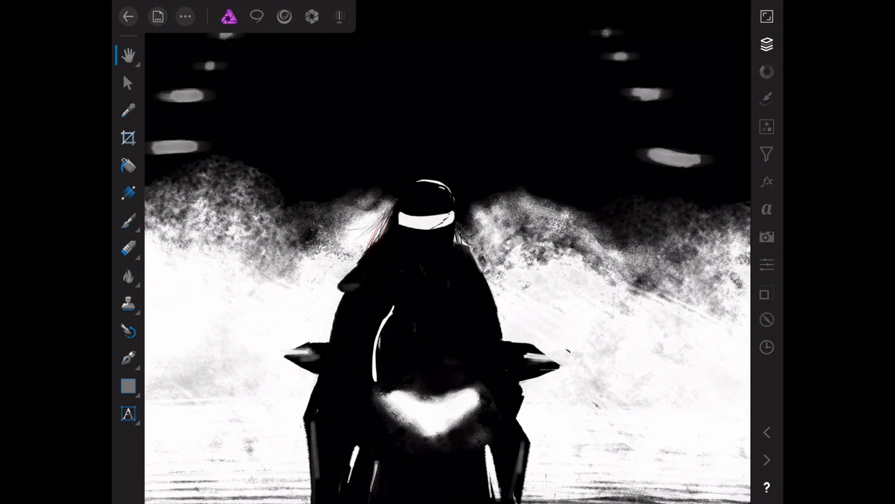
pyautogui.click(128, 16)
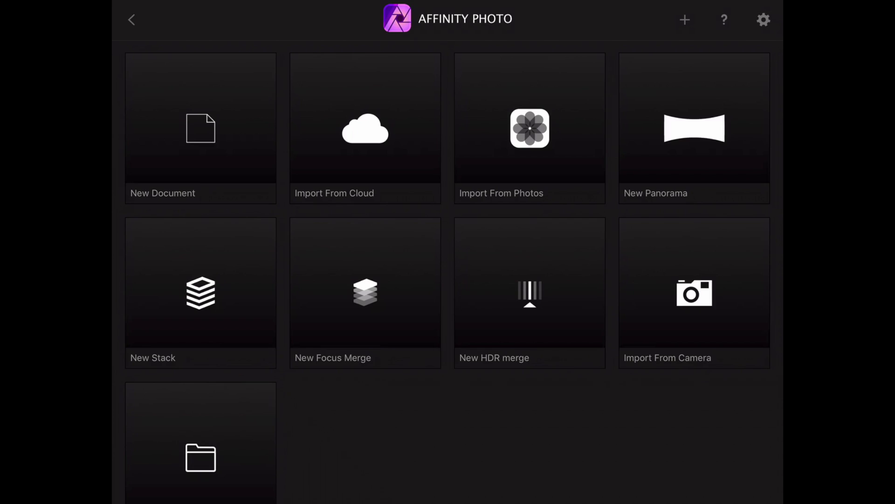
# Step: Open the All That Bass poster and expand its main group and nested waveform group in Layers
pyautogui.click(365, 128)
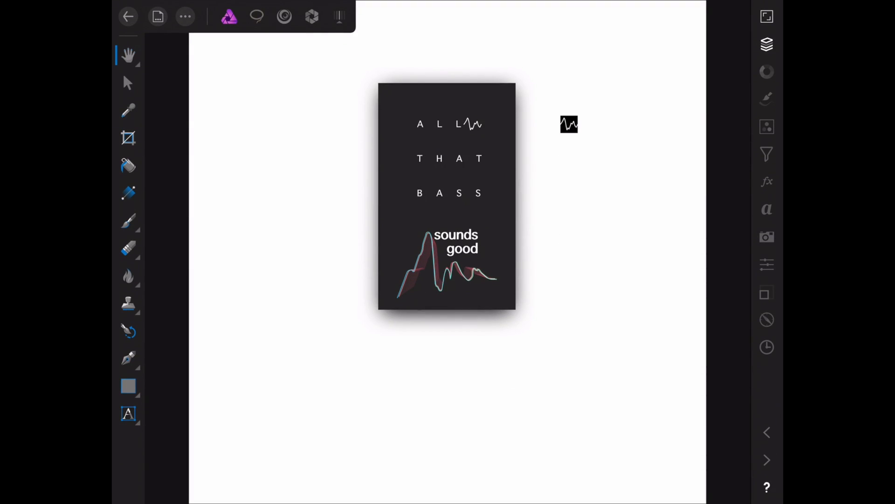
pyautogui.click(767, 45)
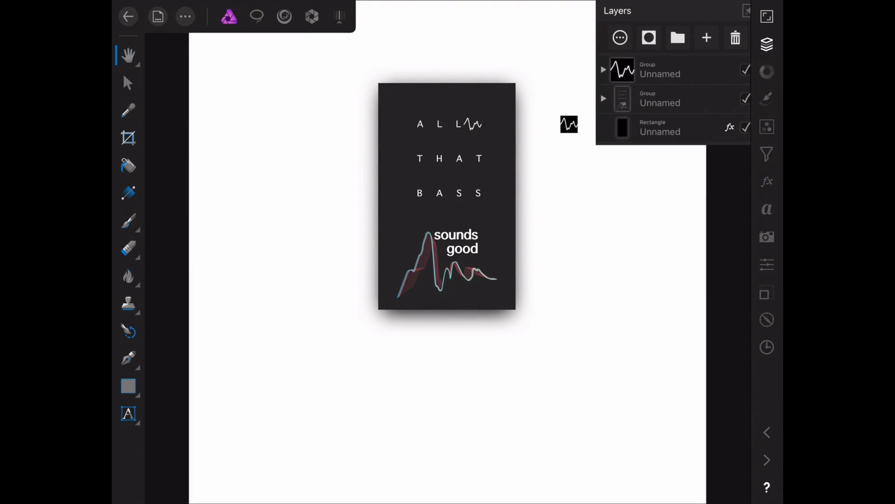
pyautogui.click(604, 97)
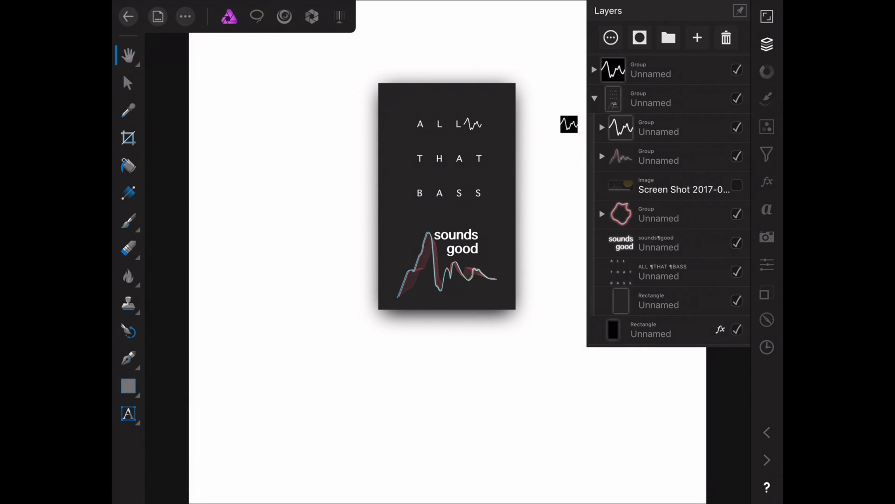
pyautogui.click(595, 69)
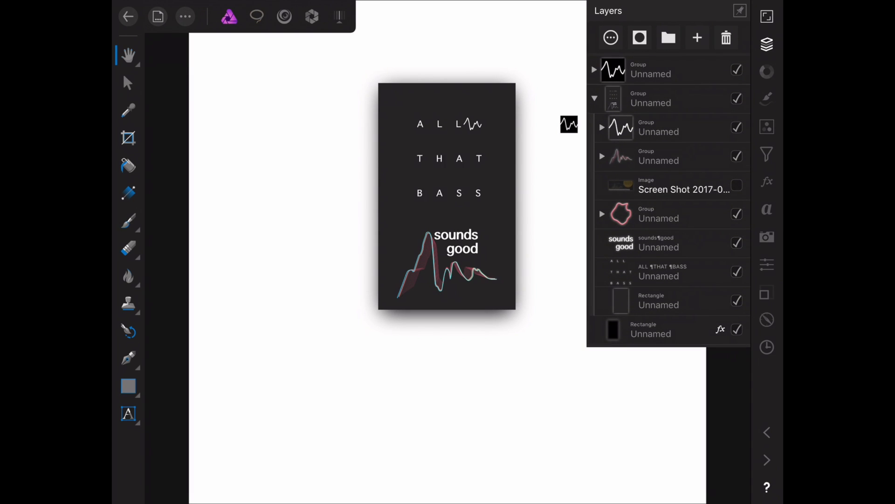
pyautogui.click(602, 156)
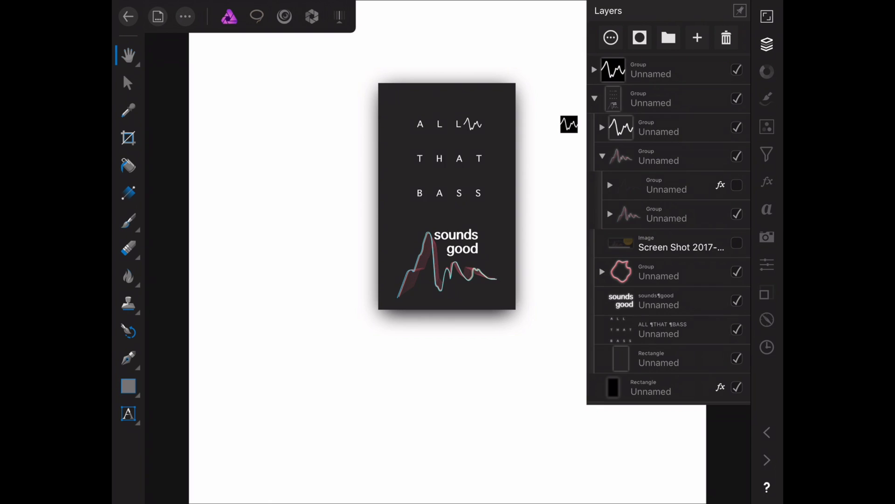
# Step: Give the waveform group under 'sounds good' a Gaussian Blur layer effect with an 8 px radius
pyautogui.click(737, 185)
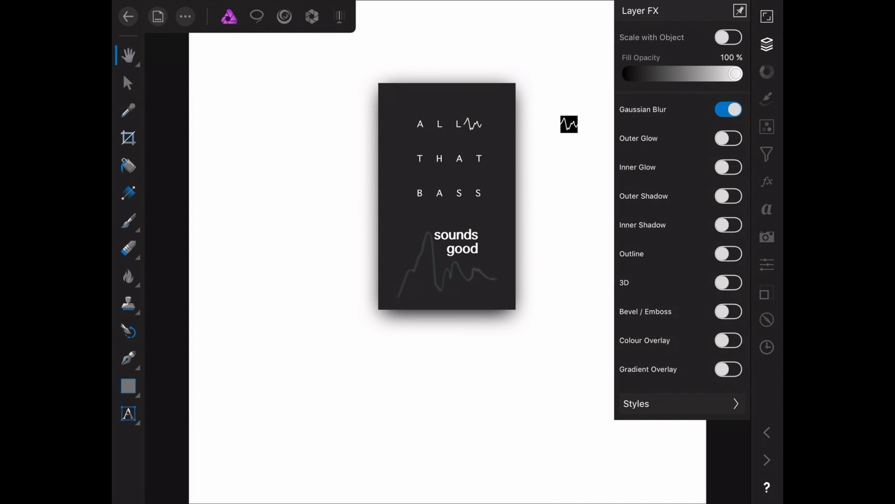
pyautogui.click(642, 109)
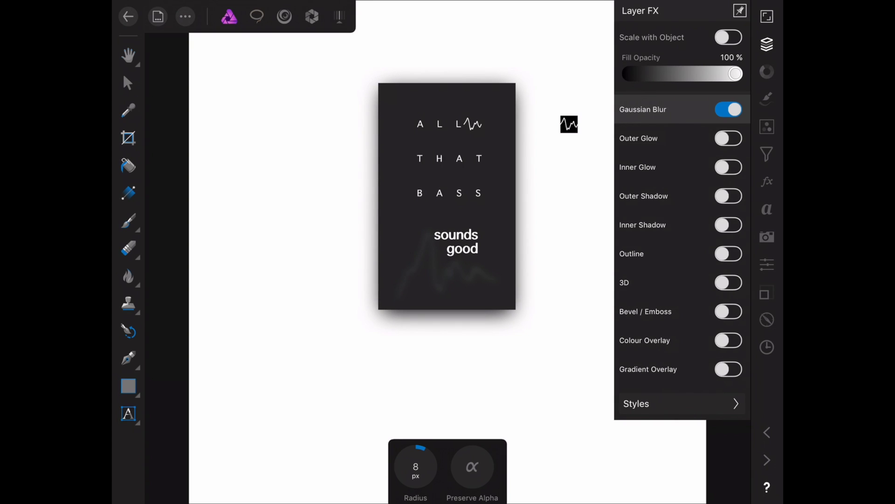
pyautogui.click(767, 44)
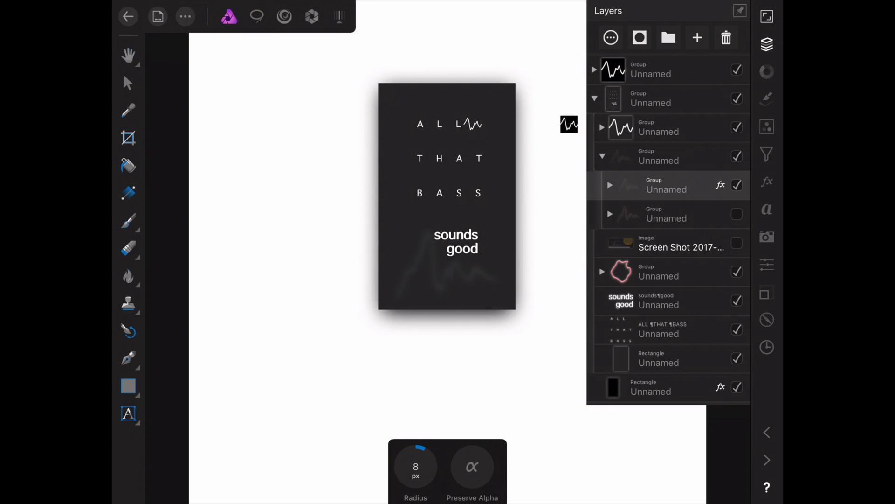
pyautogui.click(157, 16)
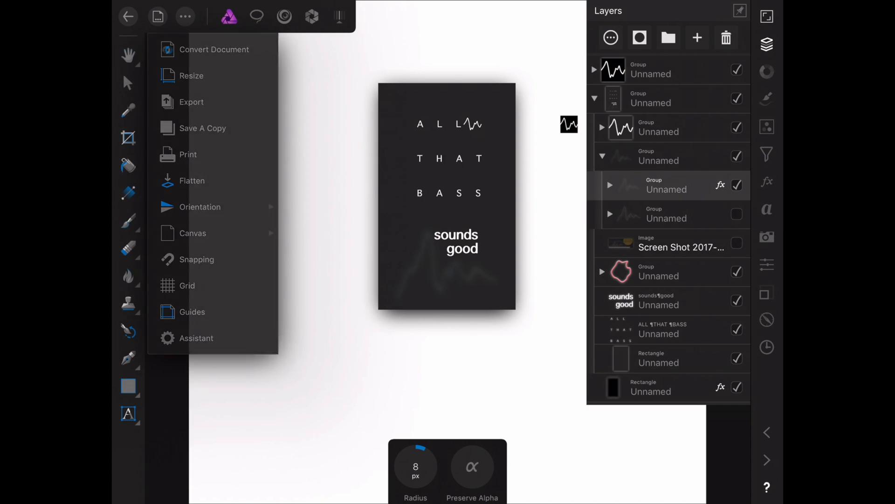
# Step: Duplicate the blurred waveform group and set the copy's Gaussian Blur to 4 px for a soft glow
pyautogui.click(184, 16)
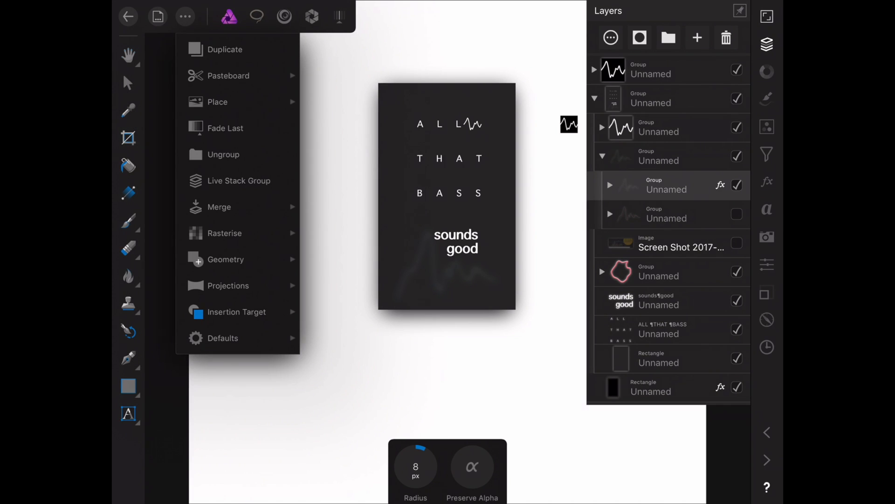
pyautogui.click(719, 185)
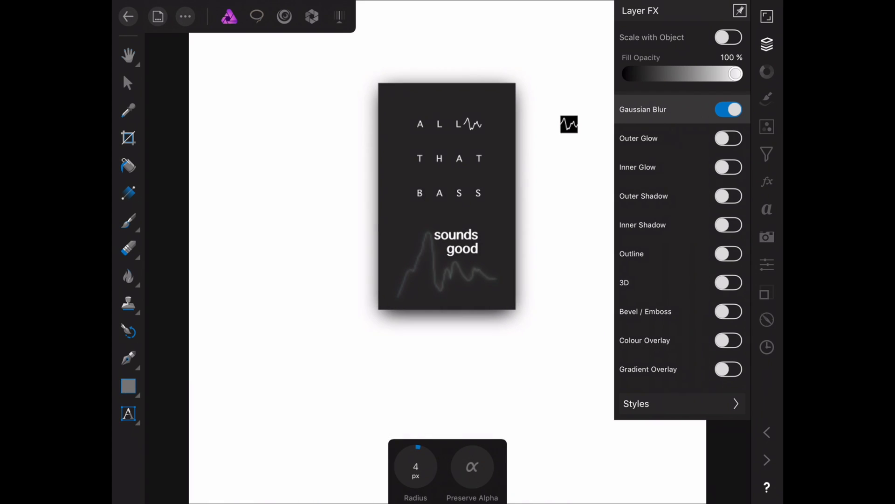
pyautogui.click(766, 43)
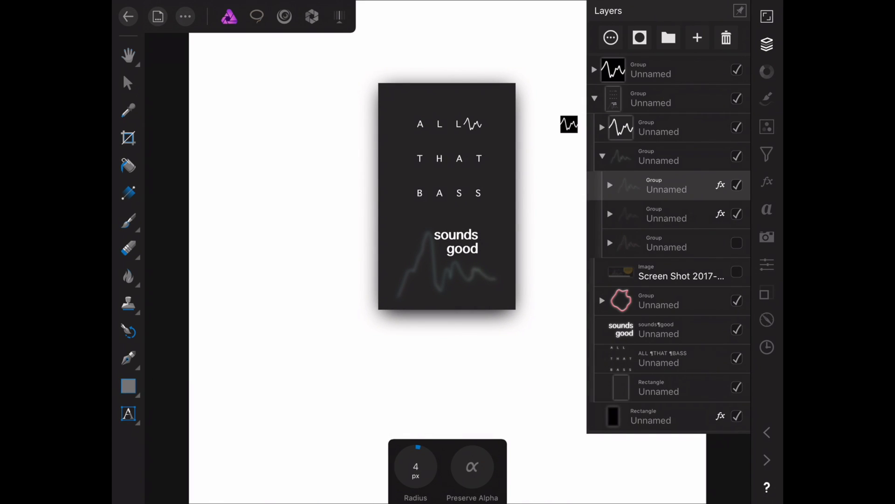
pyautogui.click(737, 243)
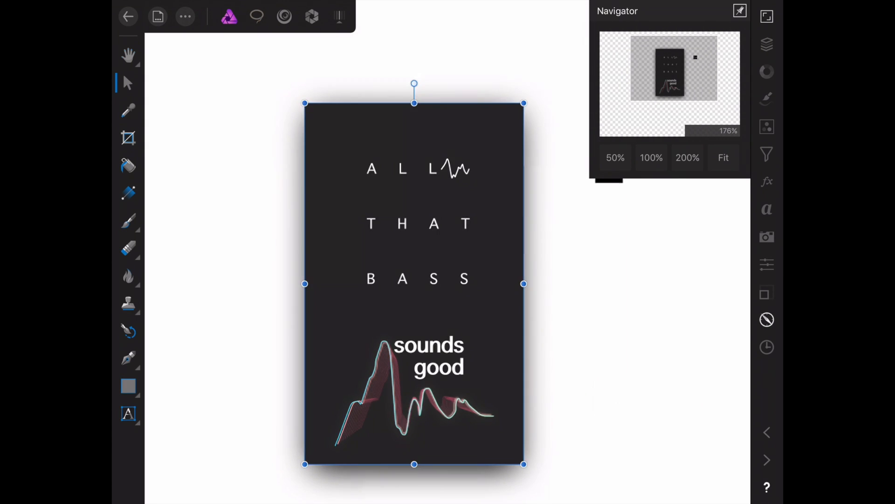
# Step: Set the ALL THAT BASS heading in Futura from the Text panel font list
pyautogui.click(767, 45)
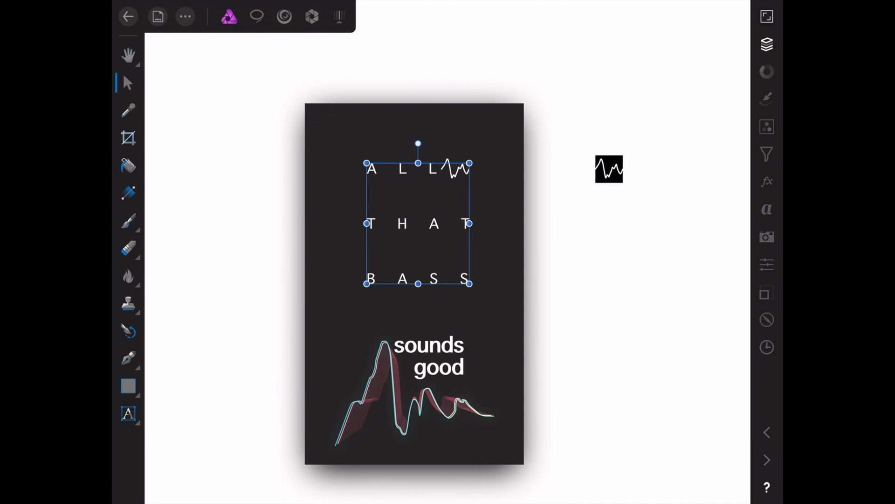
pyautogui.click(767, 209)
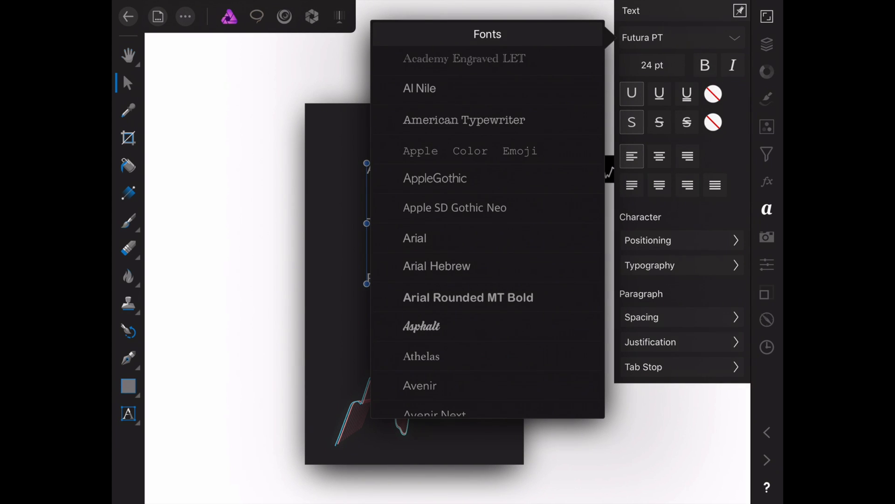
pyautogui.scroll(-3)
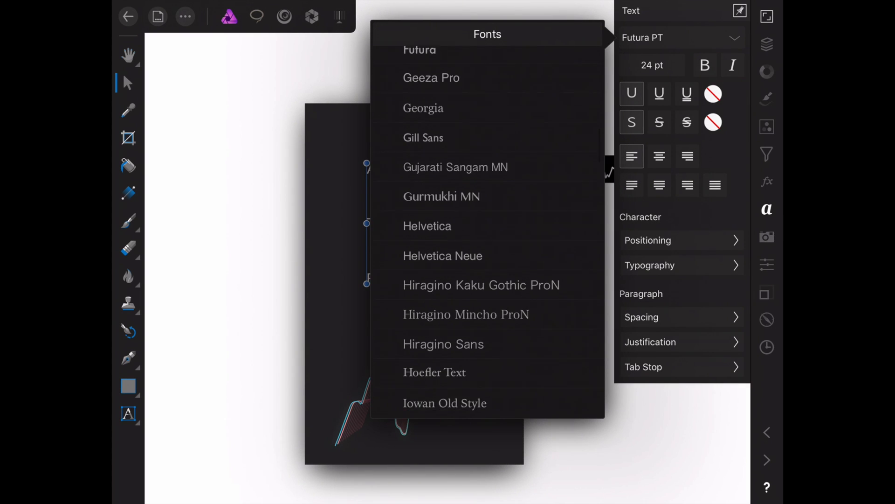
pyautogui.scroll(-3)
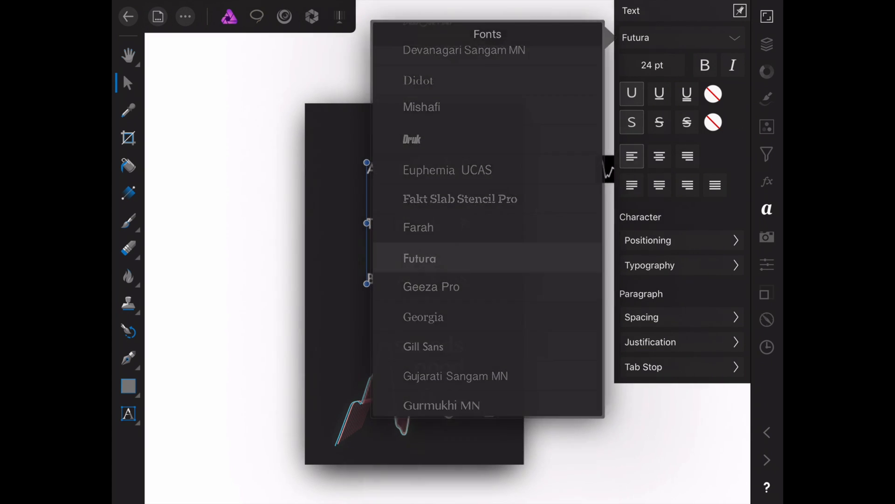
pyautogui.click(419, 258)
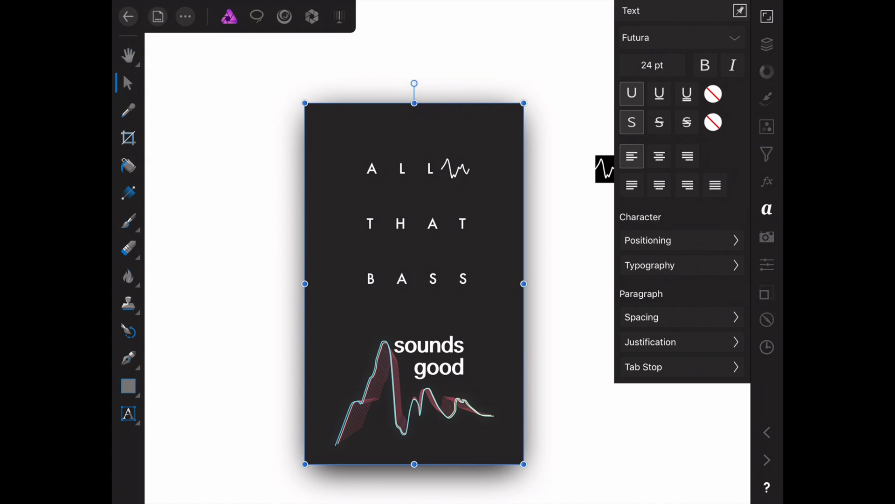
# Step: Set the 'sounds good' text in Athelas and view the whole canvas
pyautogui.click(436, 355)
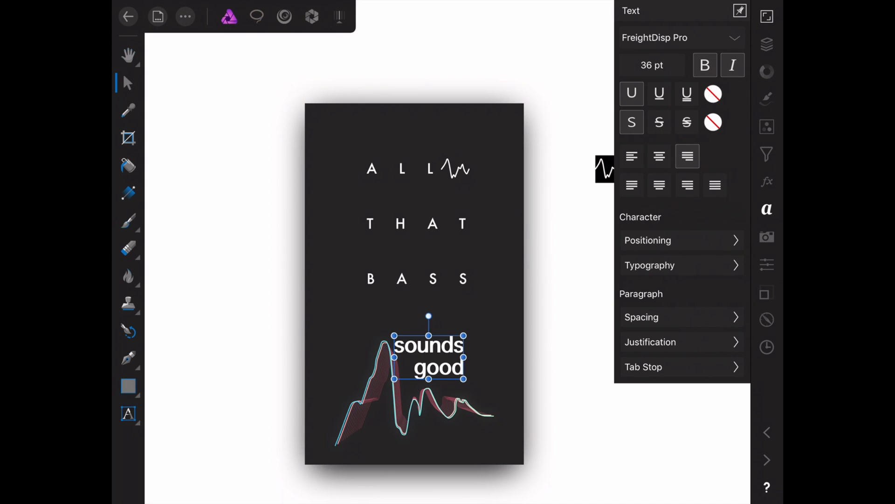
pyautogui.click(655, 38)
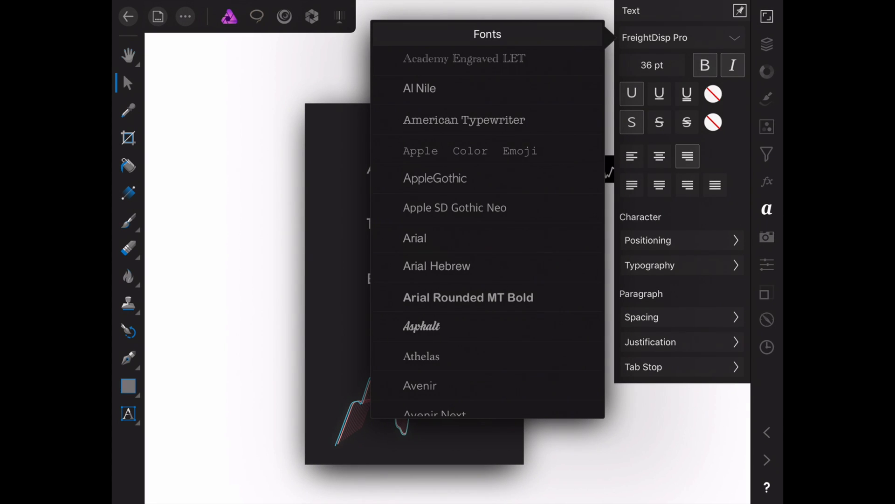
pyautogui.click(421, 355)
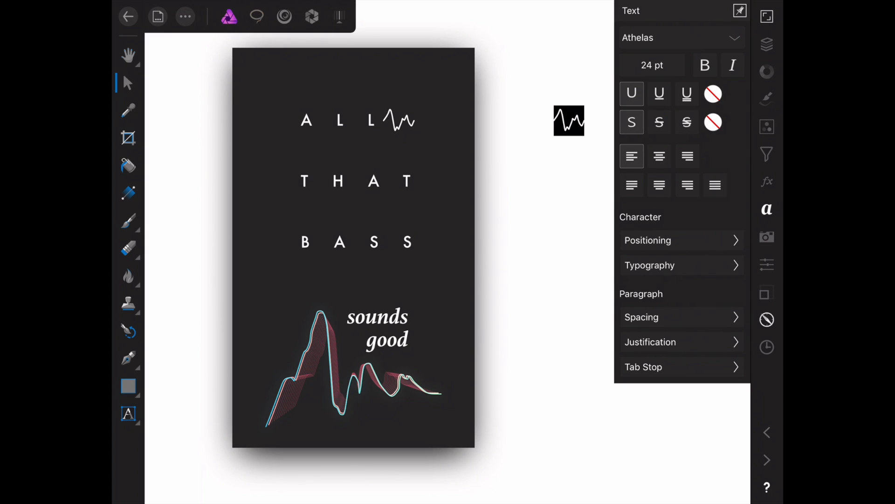
pyautogui.click(766, 16)
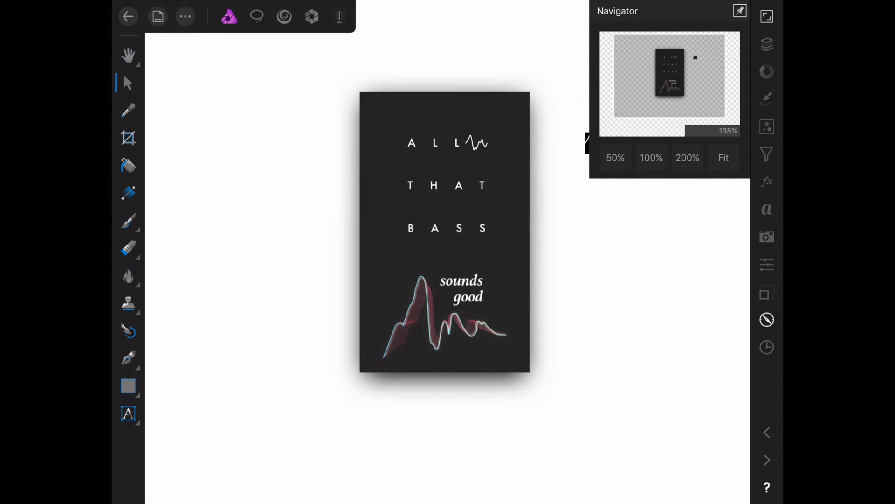
# Step: Close the poster to the gallery and start a New Document from the + menu
pyautogui.click(128, 16)
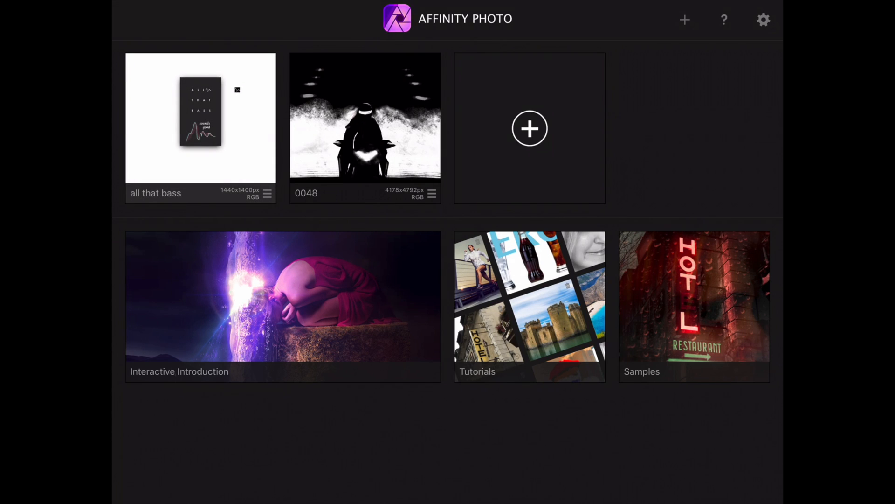
pyautogui.click(268, 194)
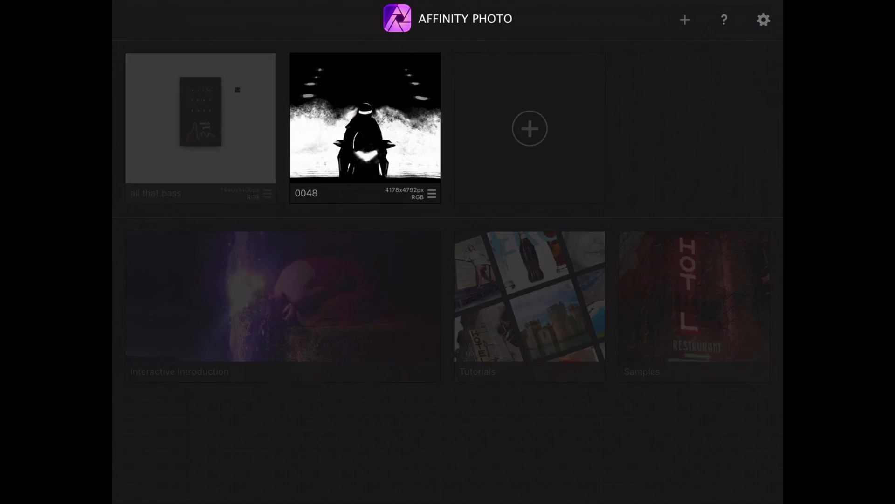
pyautogui.click(684, 20)
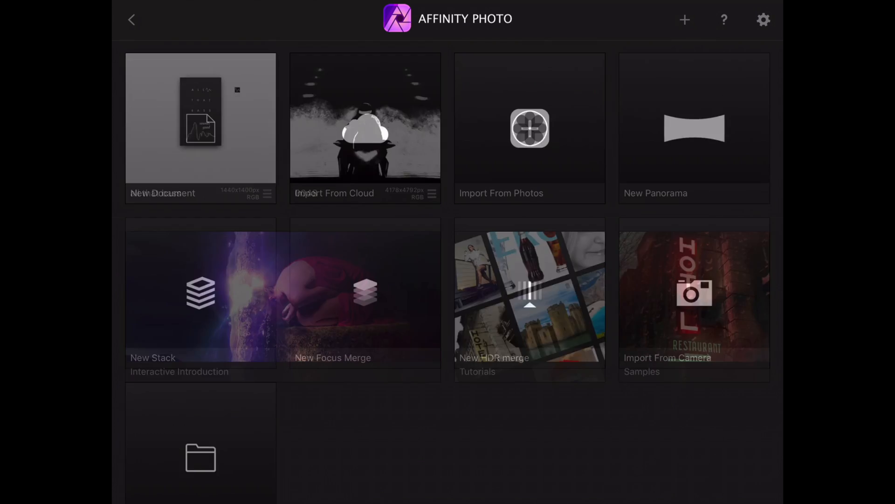
pyautogui.click(201, 127)
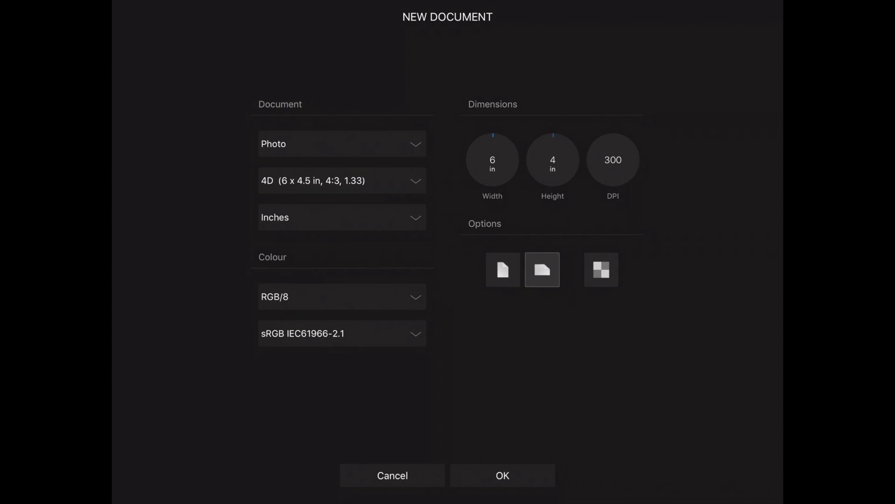
# Step: Create the new document in pixels at 12000 wide by 8000 high
pyautogui.click(341, 217)
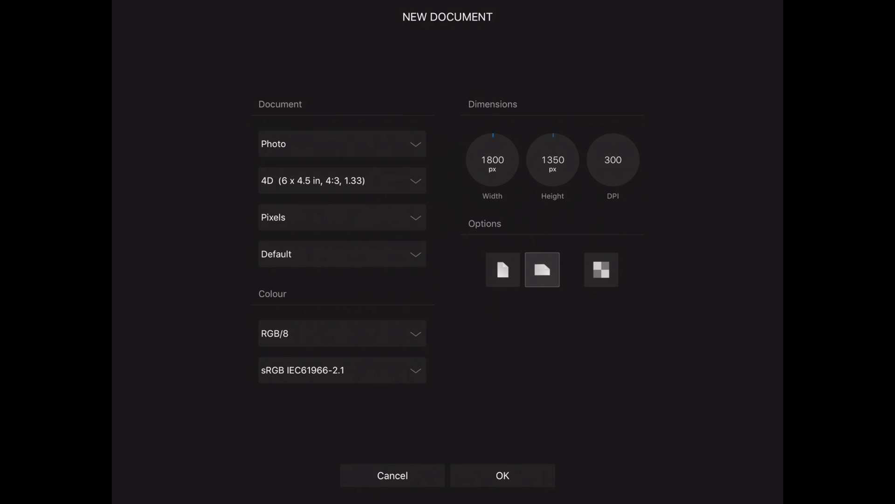
pyautogui.click(492, 160)
pyautogui.write('12000')
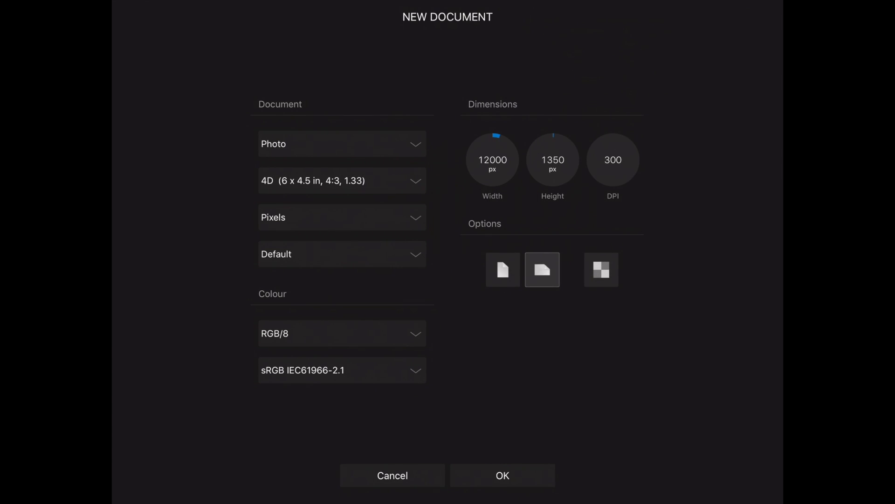
pyautogui.click(612, 159)
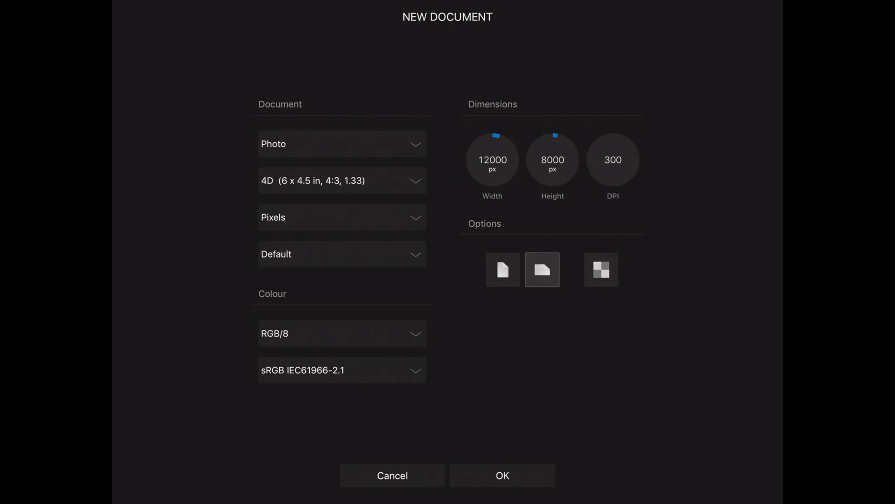
pyautogui.click(502, 475)
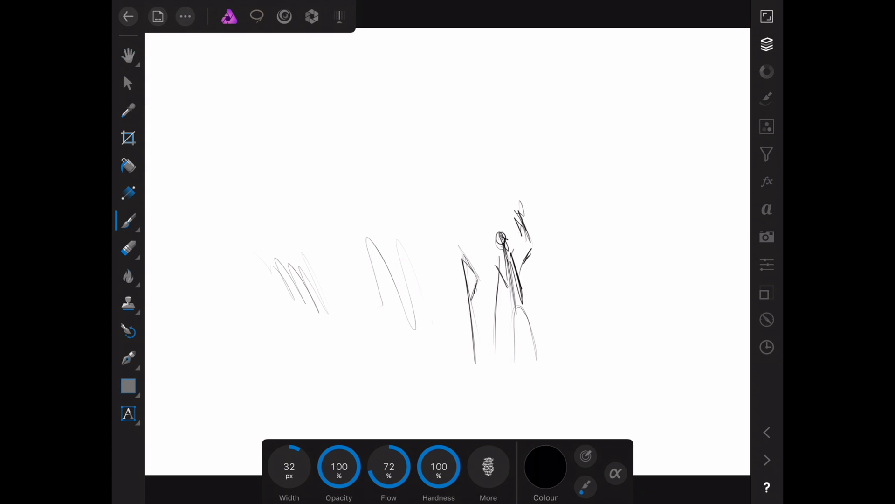
# Step: Close the untitled 12000×8000 px sketch to the gallery and go to the iPad home screen
pyautogui.click(127, 16)
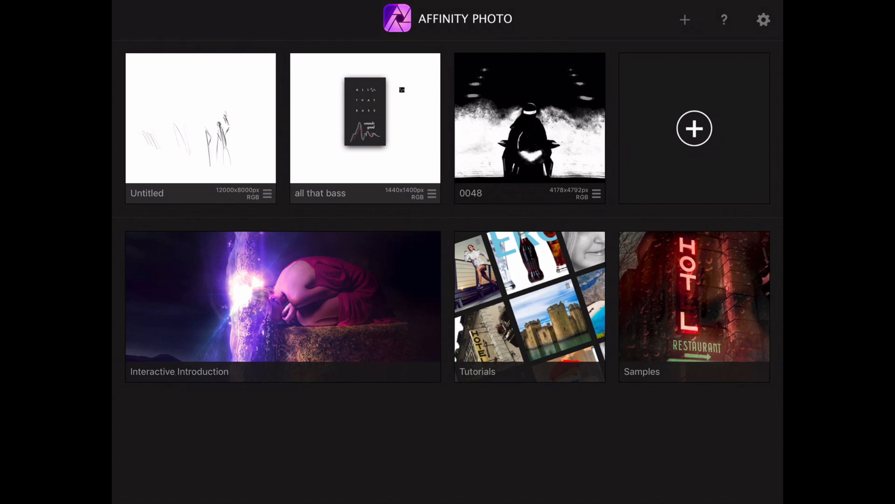
pyautogui.press('home')
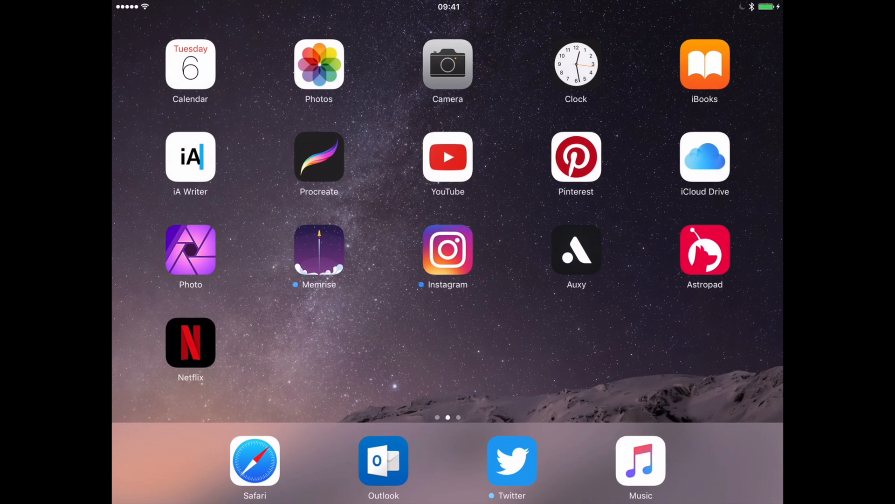